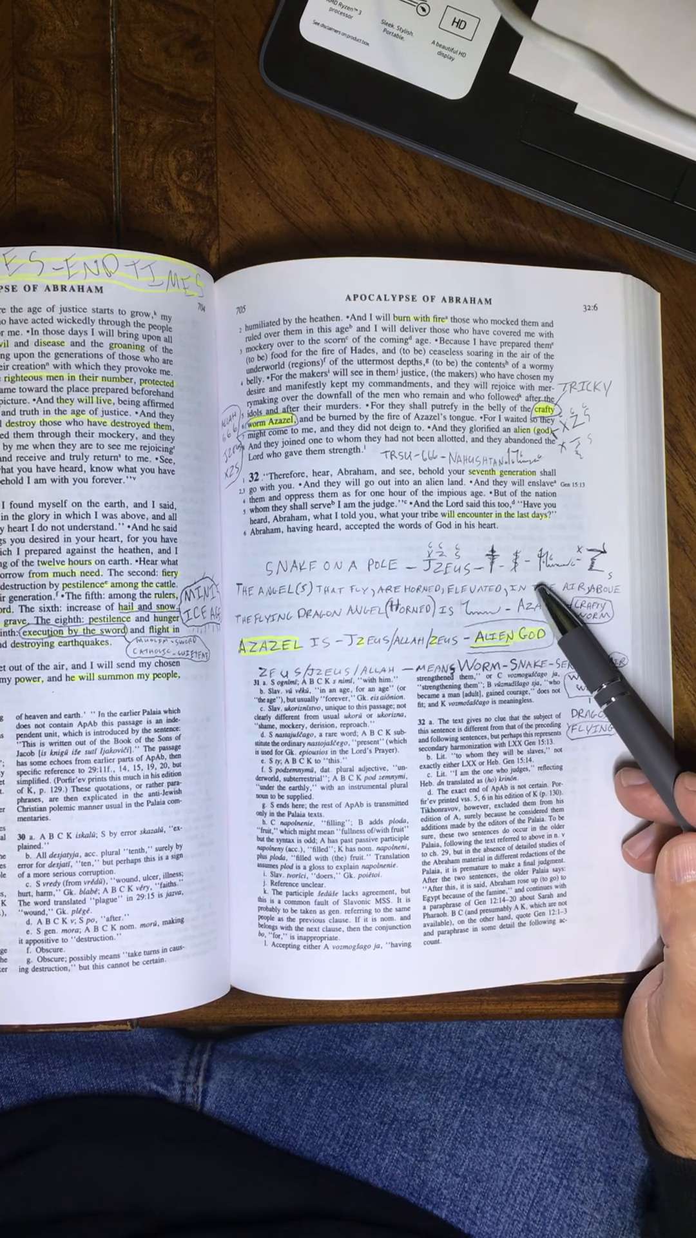
mouse_move(617, 655)
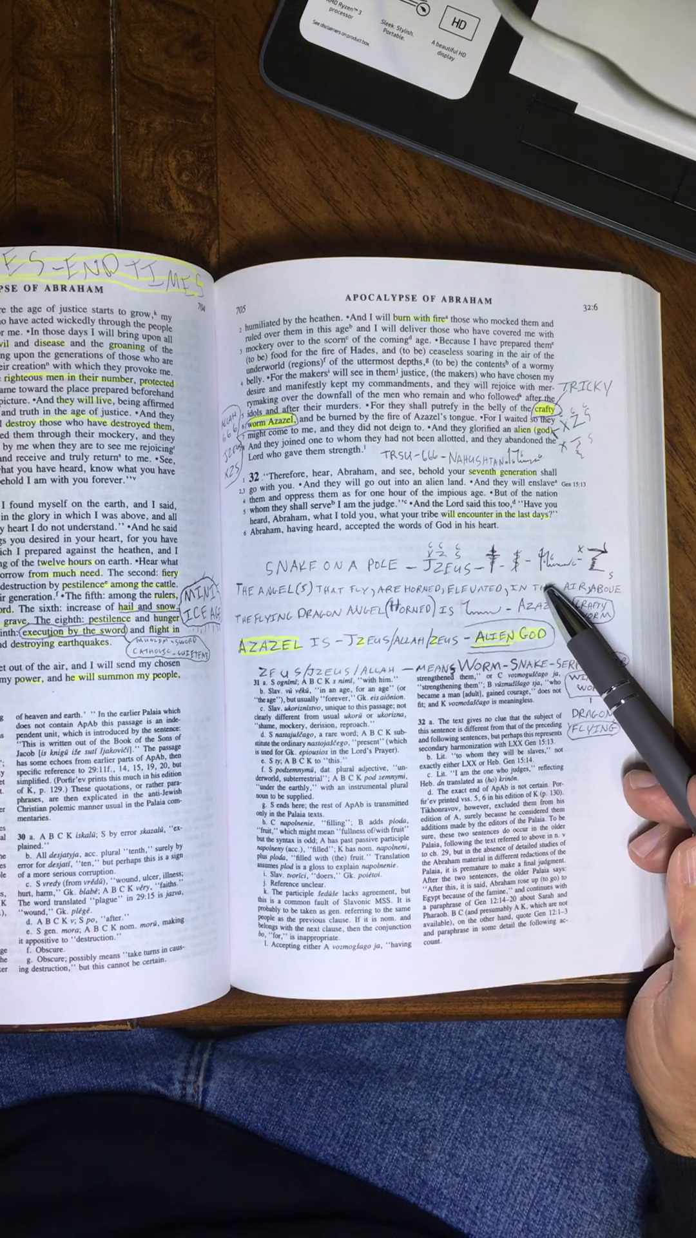